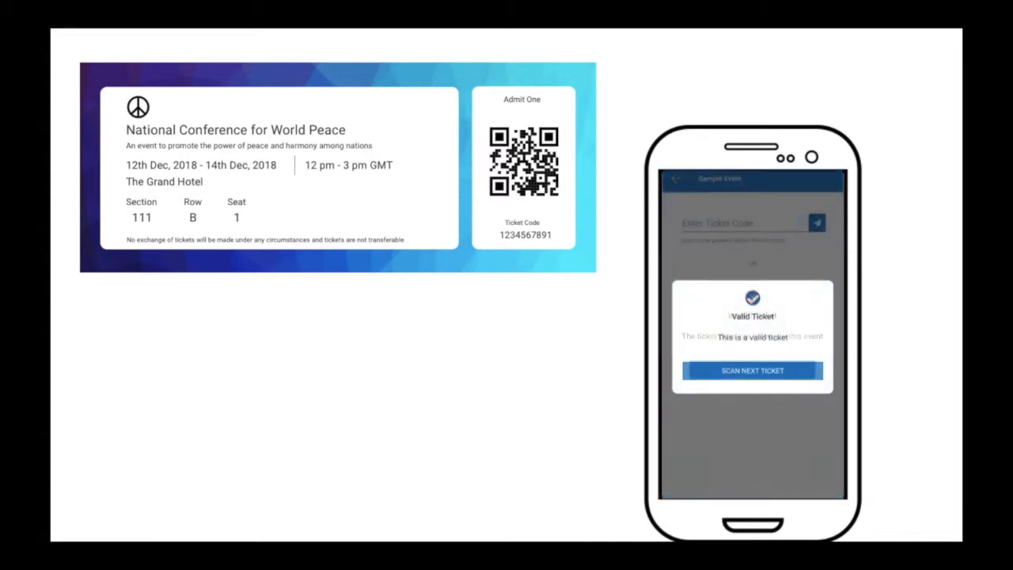
- Switch from the sample ticket slide to the Ticket Generator homepage
left_click(754, 370)
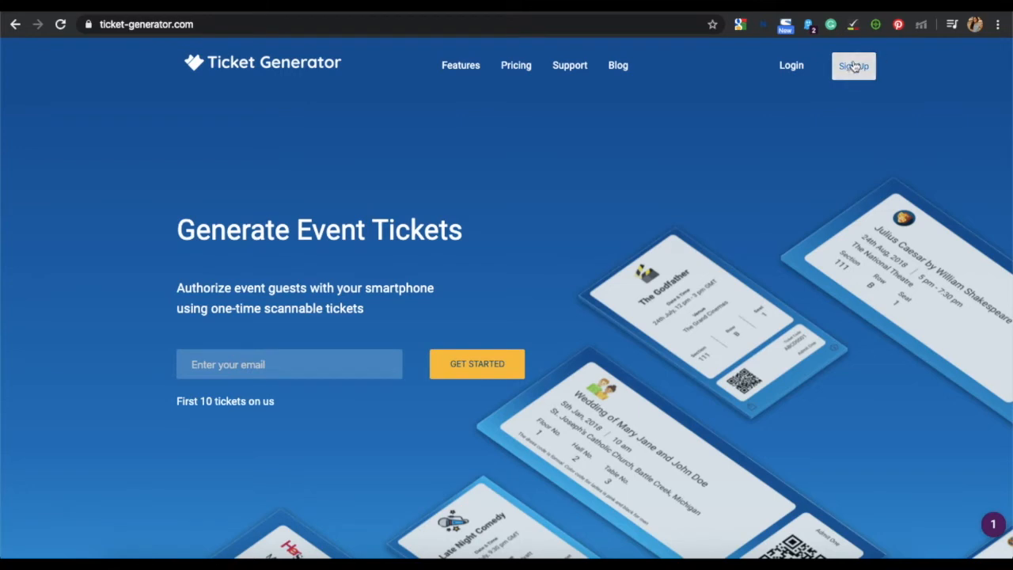
left_click(853, 66)
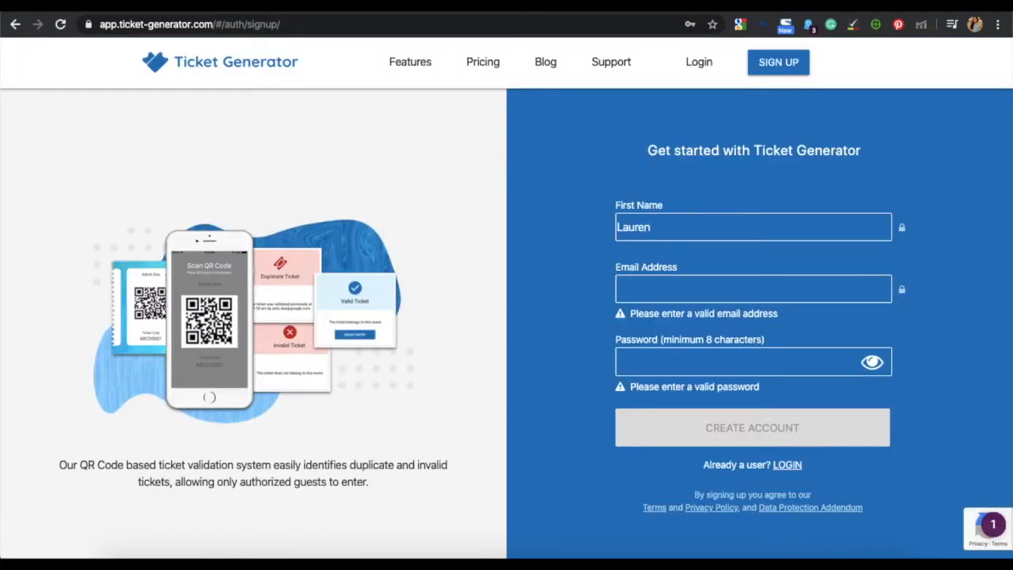
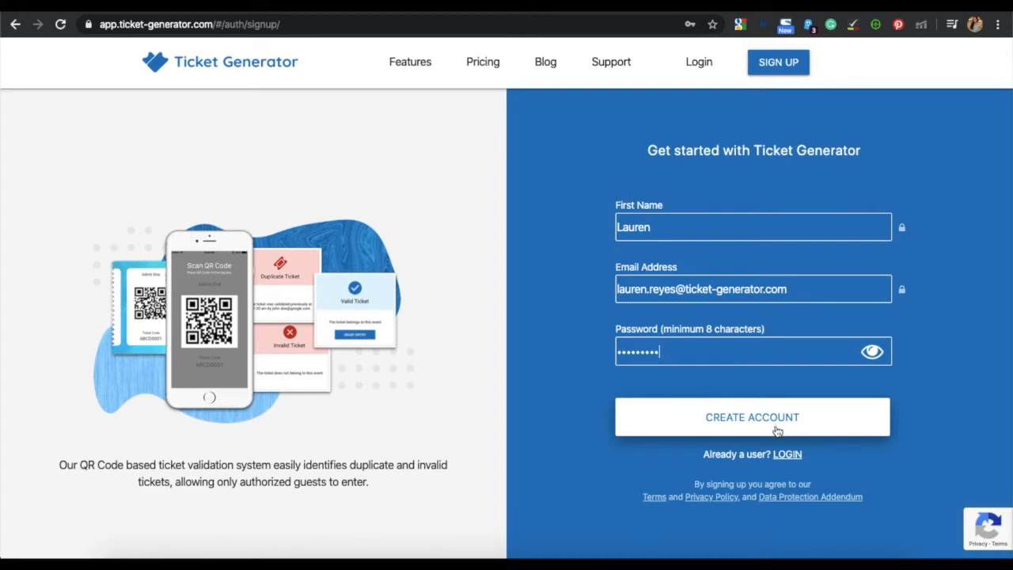
left_click(752, 418)
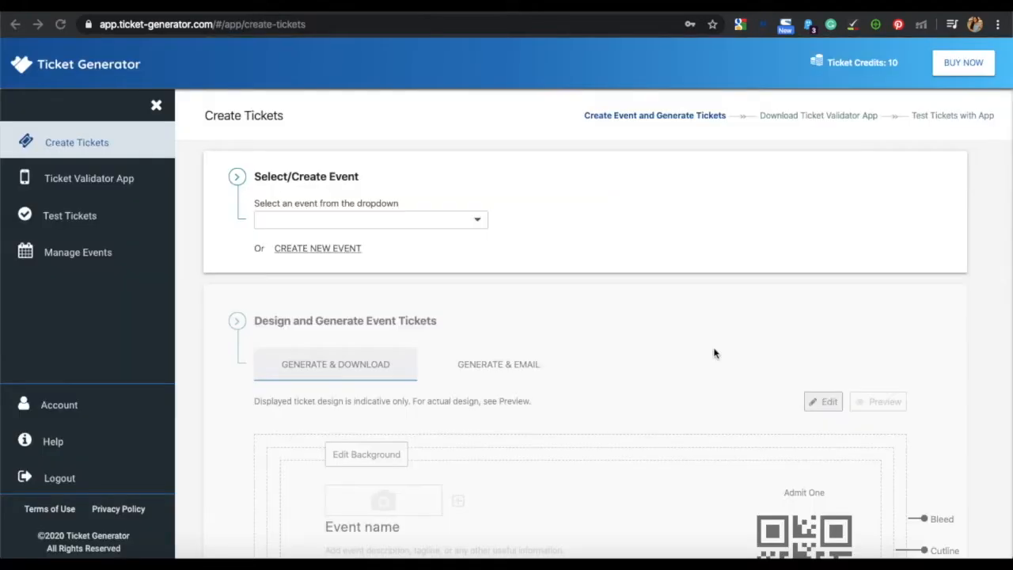
mouse_move(449, 247)
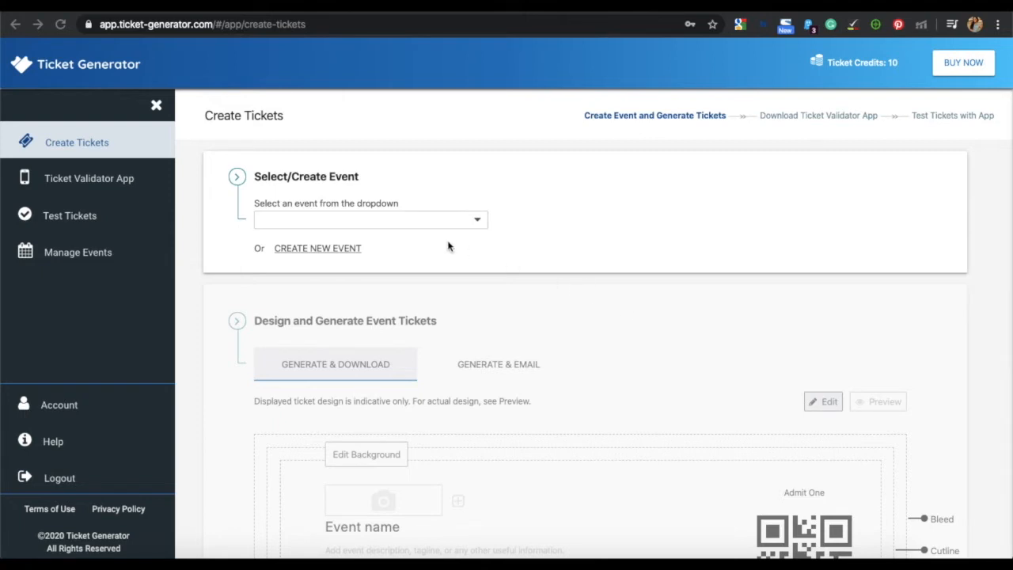
mouse_move(453, 247)
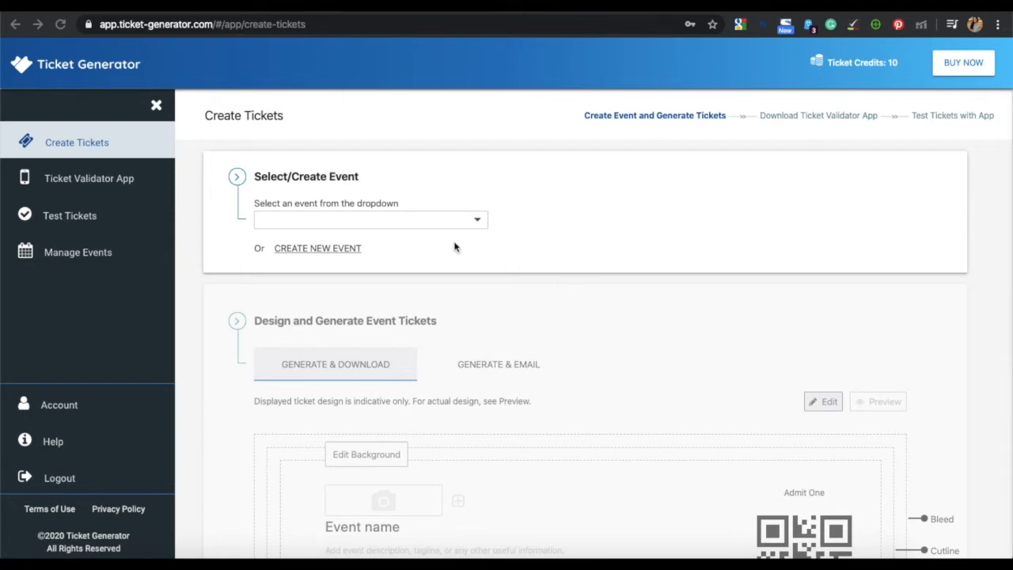
mouse_move(262, 182)
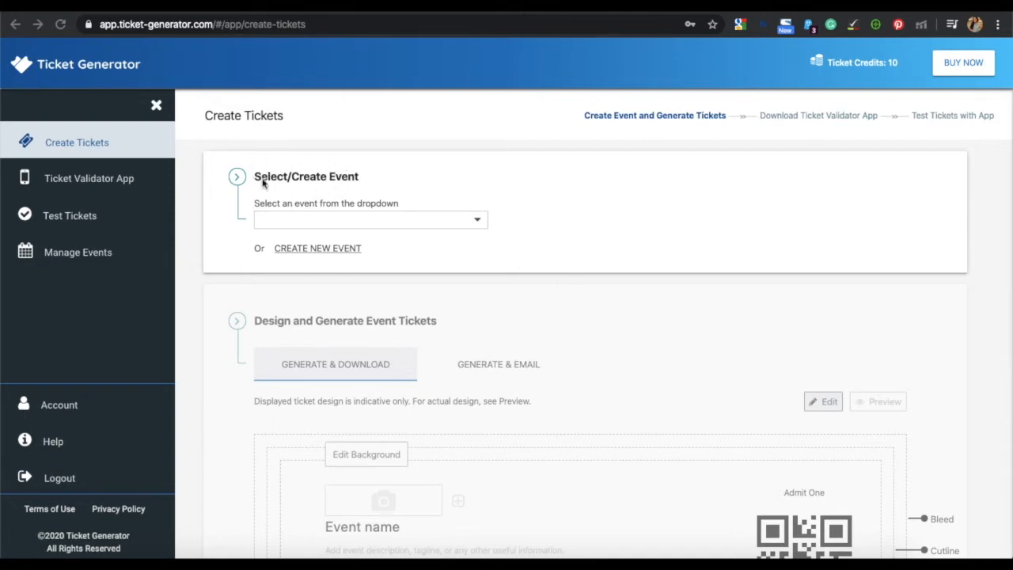
mouse_move(434, 225)
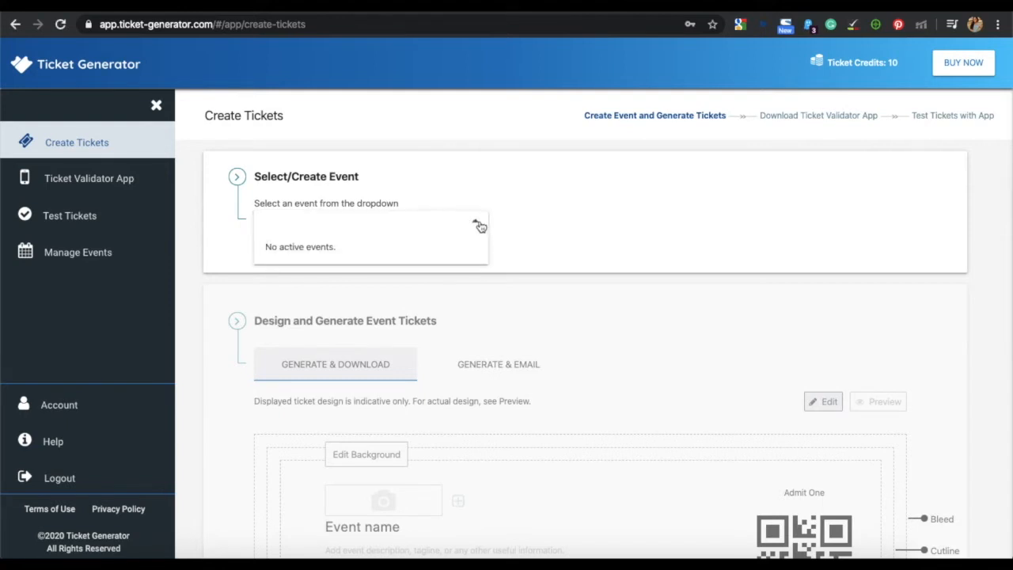
left_click(478, 219)
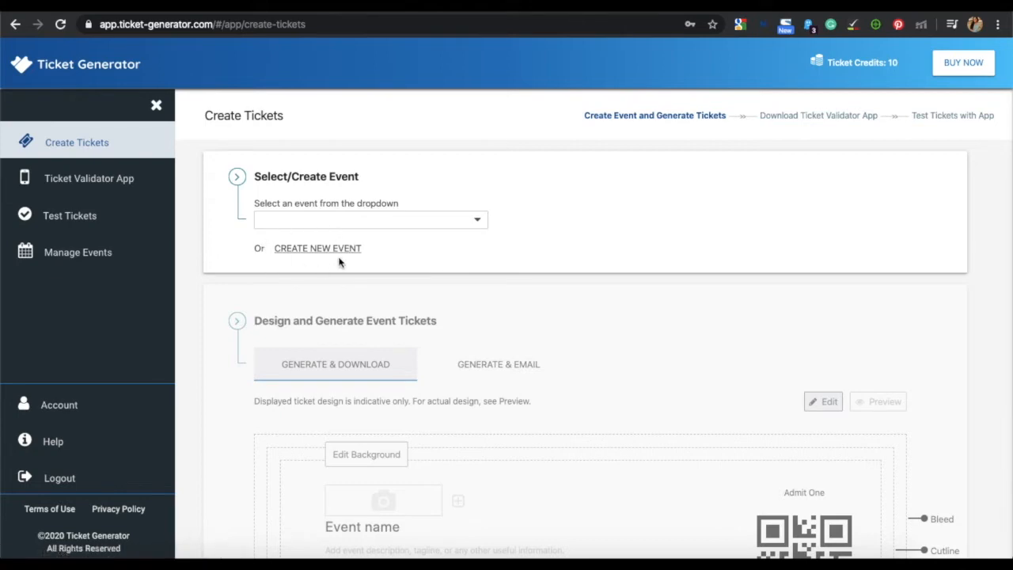
- Start a new event named Ticket Designing Session on 31 Jan 2020, 11:00 AM to 1:00 PM
left_click(317, 247)
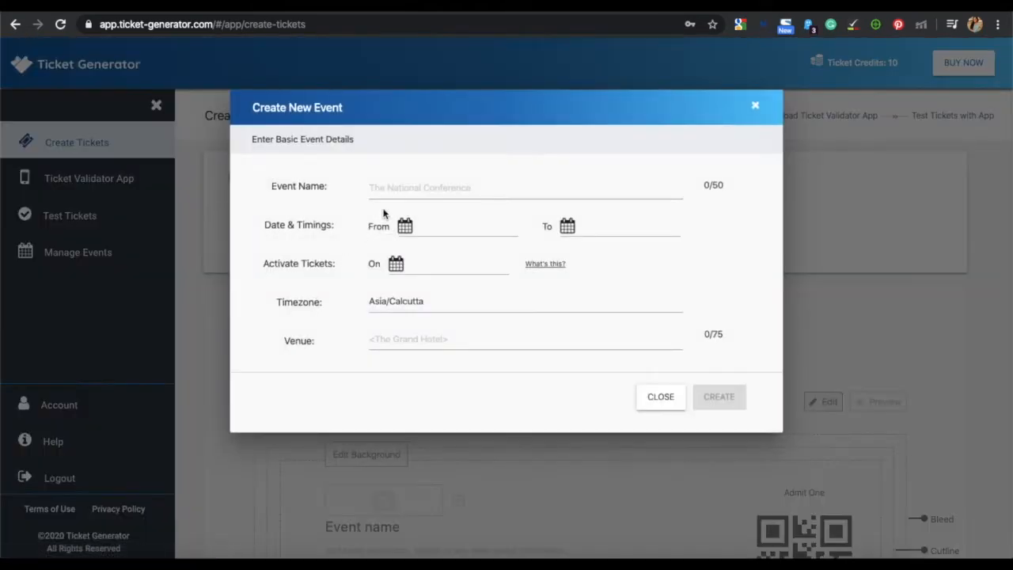
type("Ticket Designing Sessio")
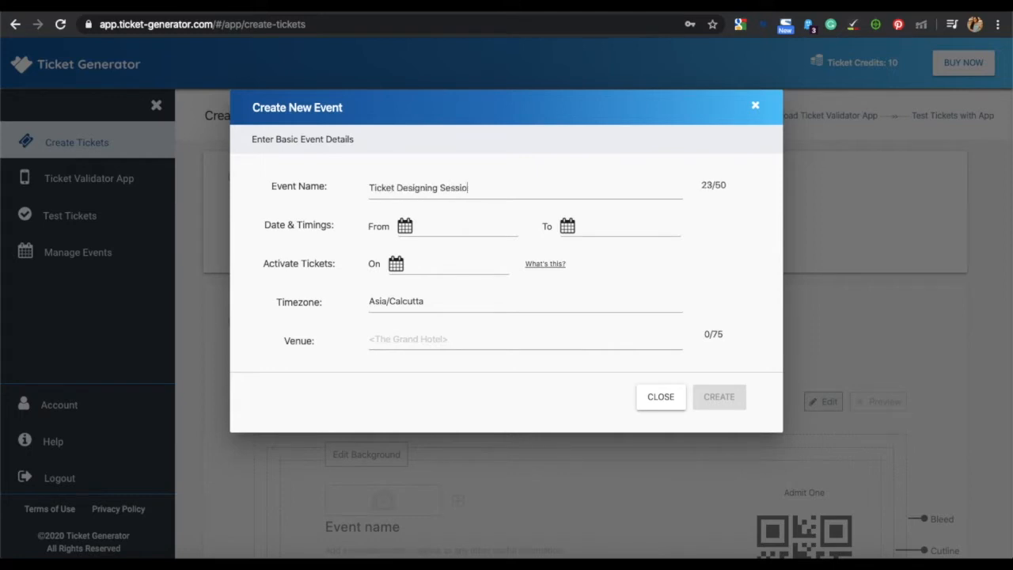
type("n")
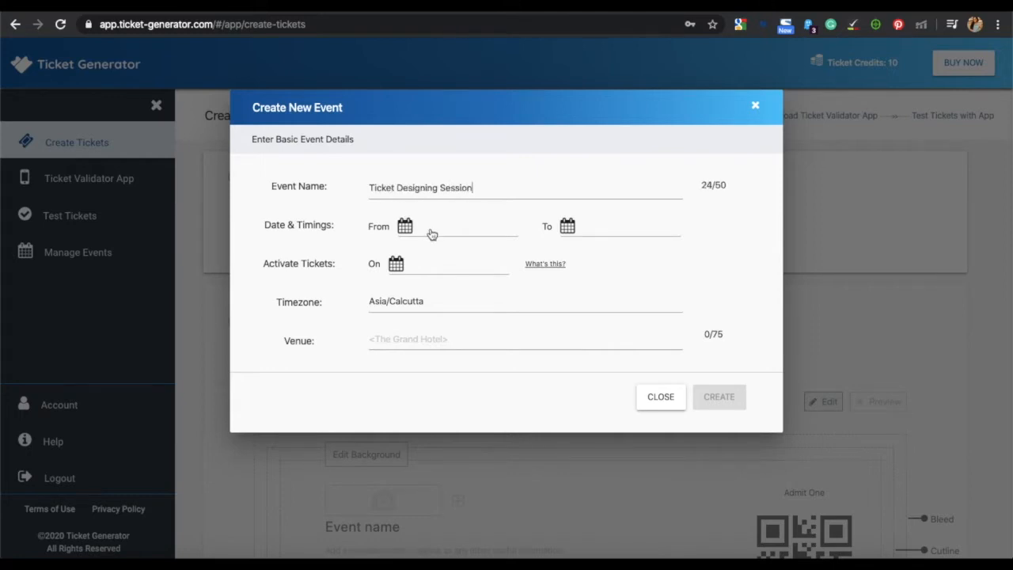
left_click(406, 225)
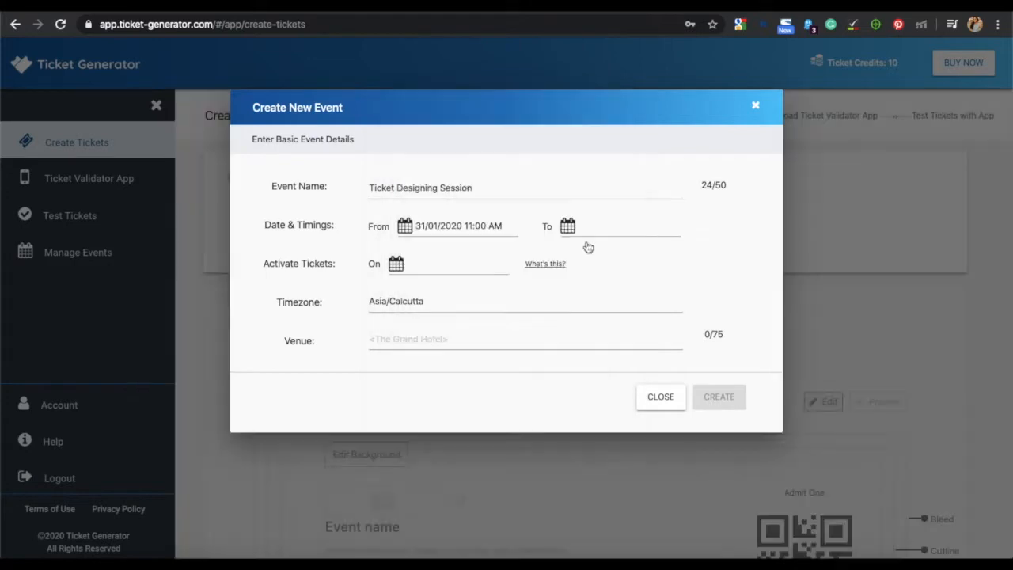
left_click(567, 225)
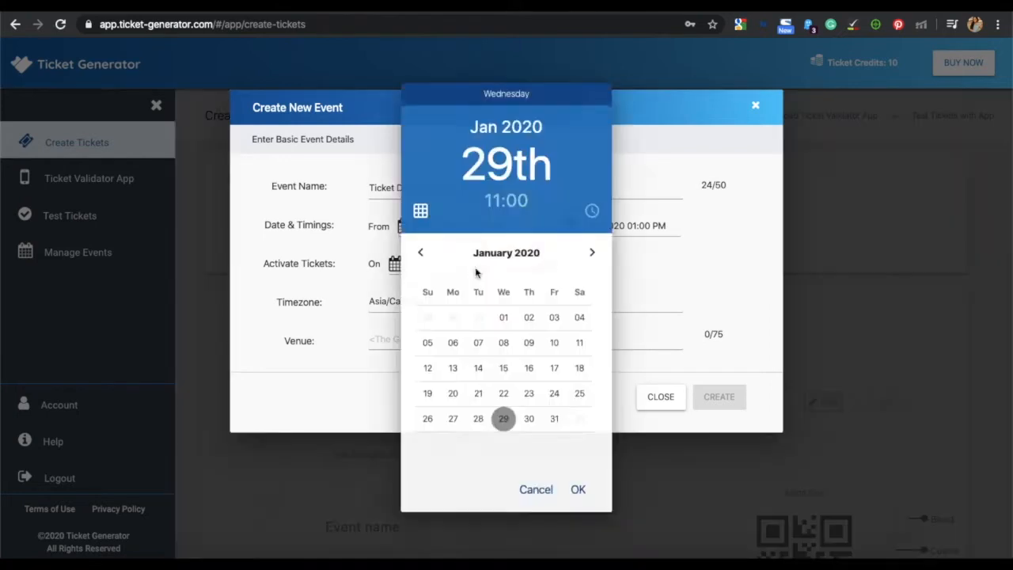
- Set ticket activation to 31 January 10:30 AM, venue Hotel ITC, and create the event
left_click(579, 419)
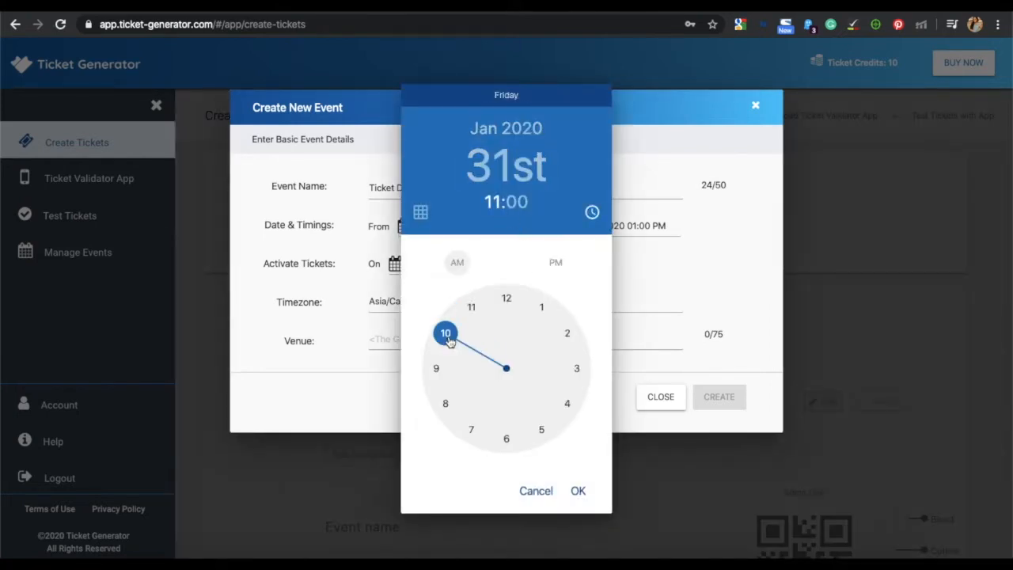
left_click(507, 439)
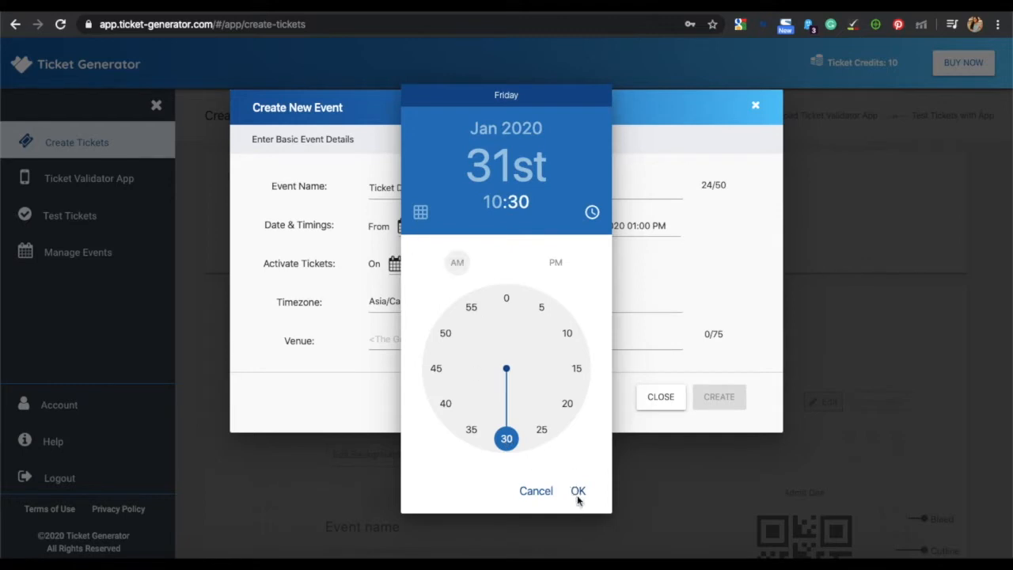
left_click(578, 491)
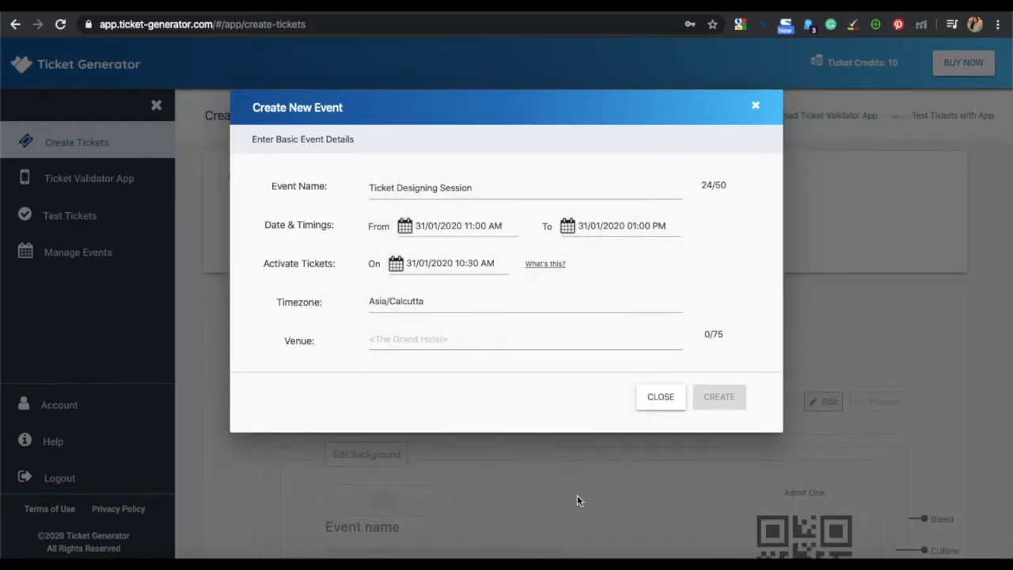
mouse_move(368, 313)
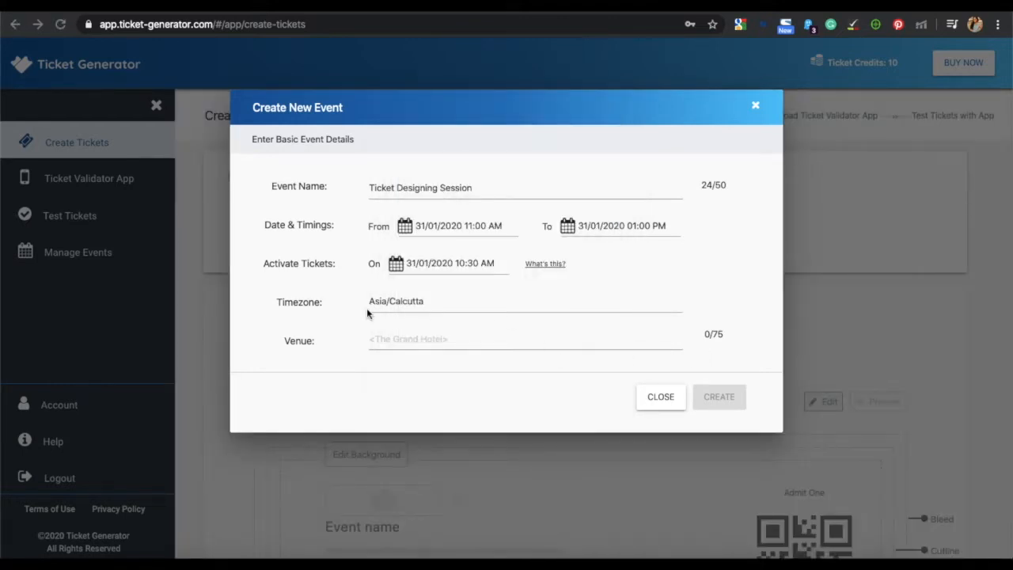
type("Hotel ITC")
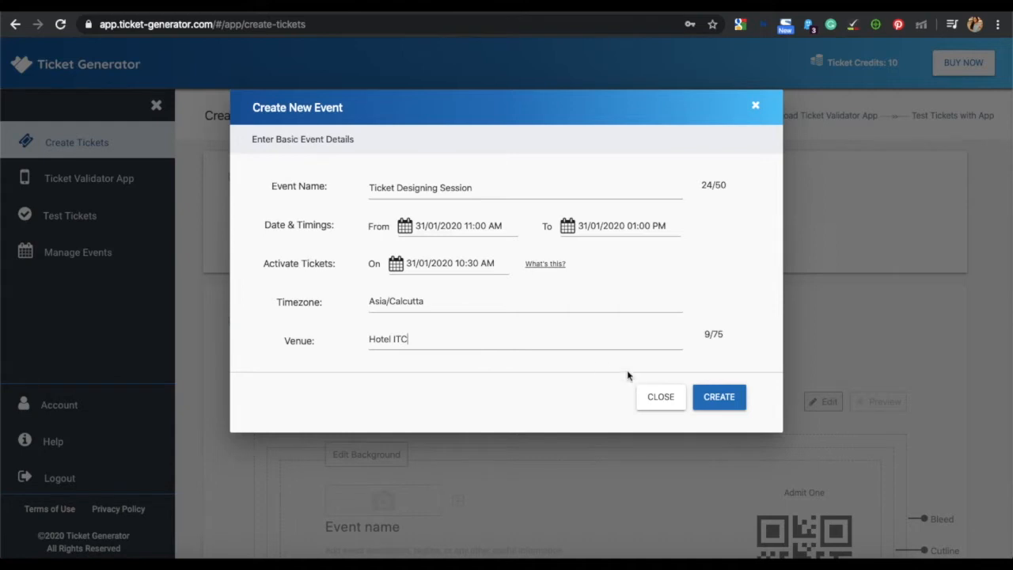
left_click(719, 396)
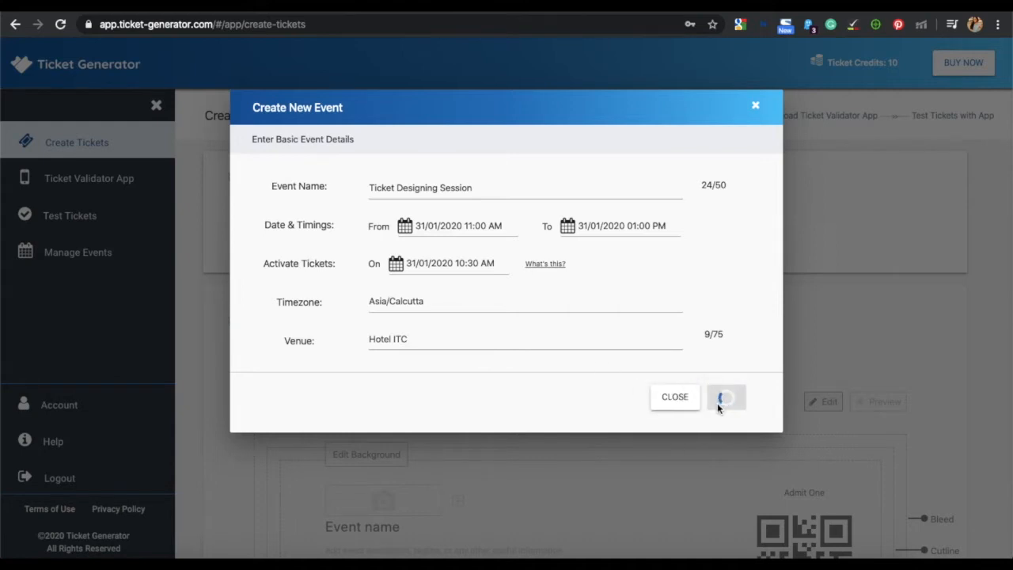
left_click(725, 396)
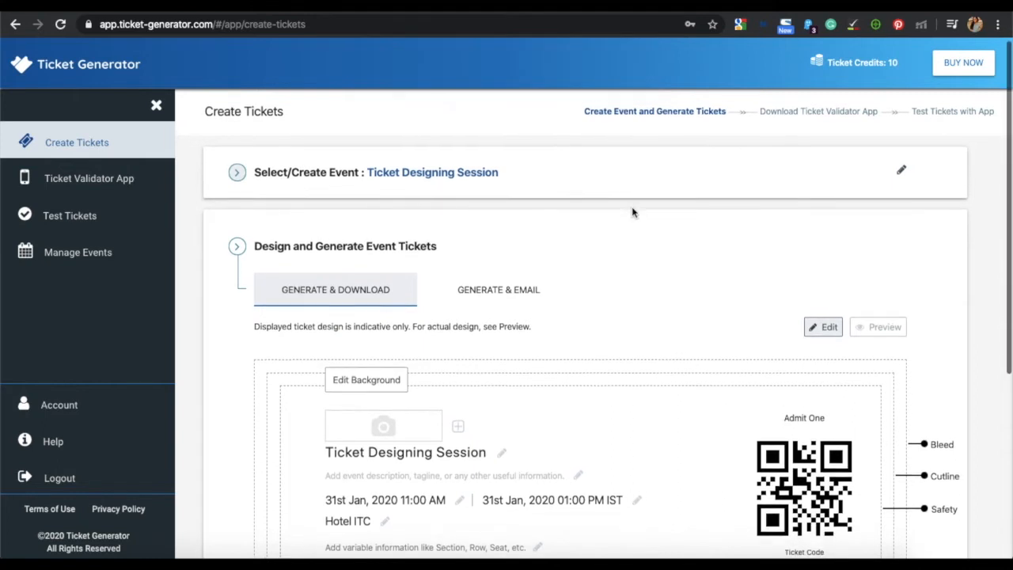
scroll("down", 3)
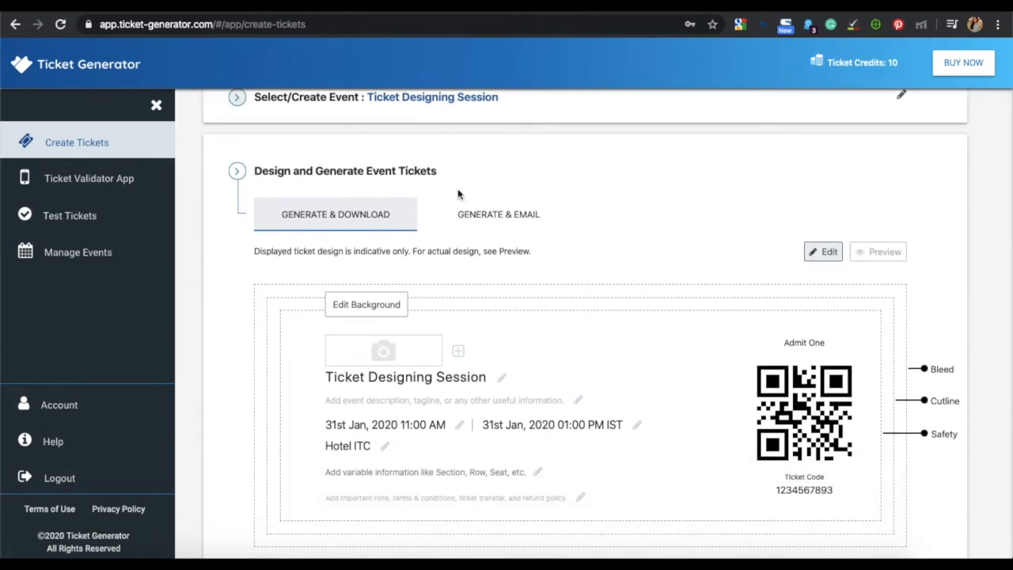
scroll("down", 3)
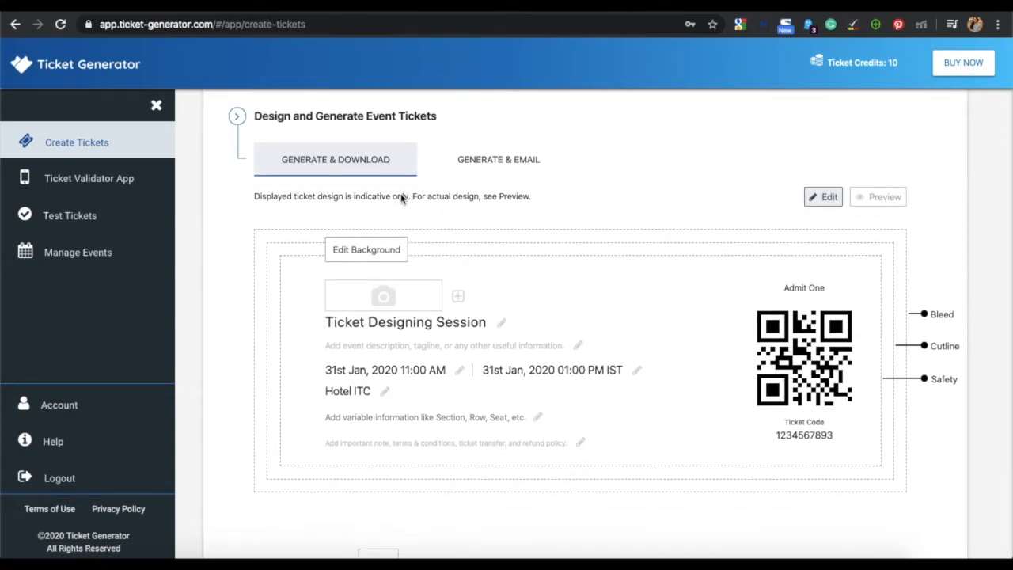
mouse_move(603, 309)
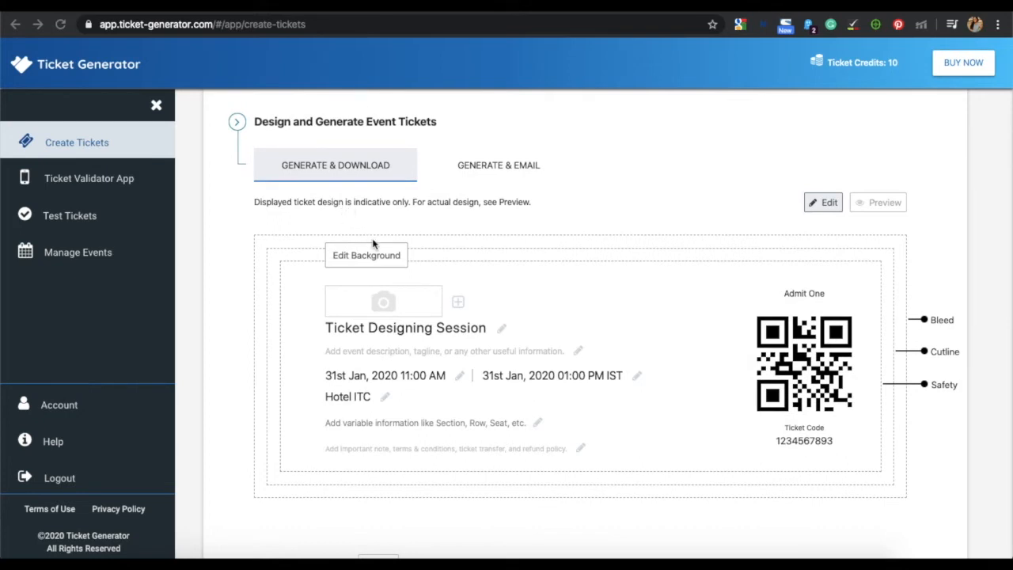
mouse_move(512, 329)
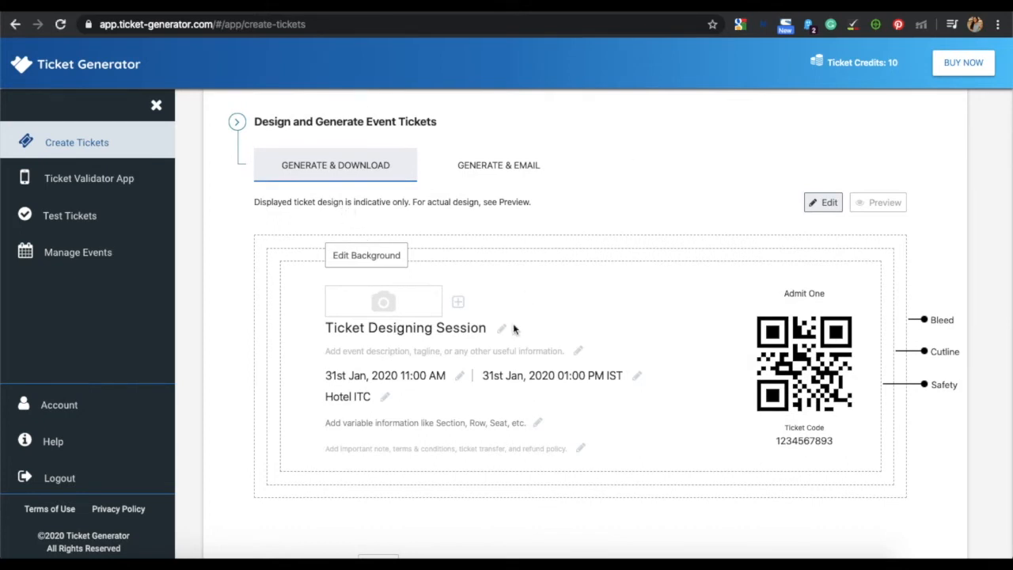
mouse_move(421, 279)
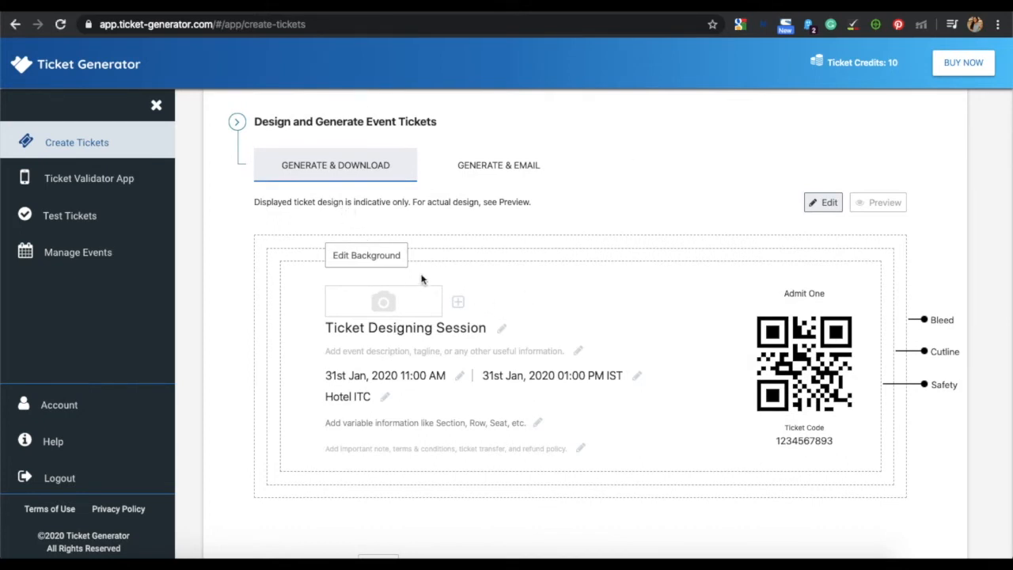
- Give the ticket a solid purple background colour
left_click(366, 254)
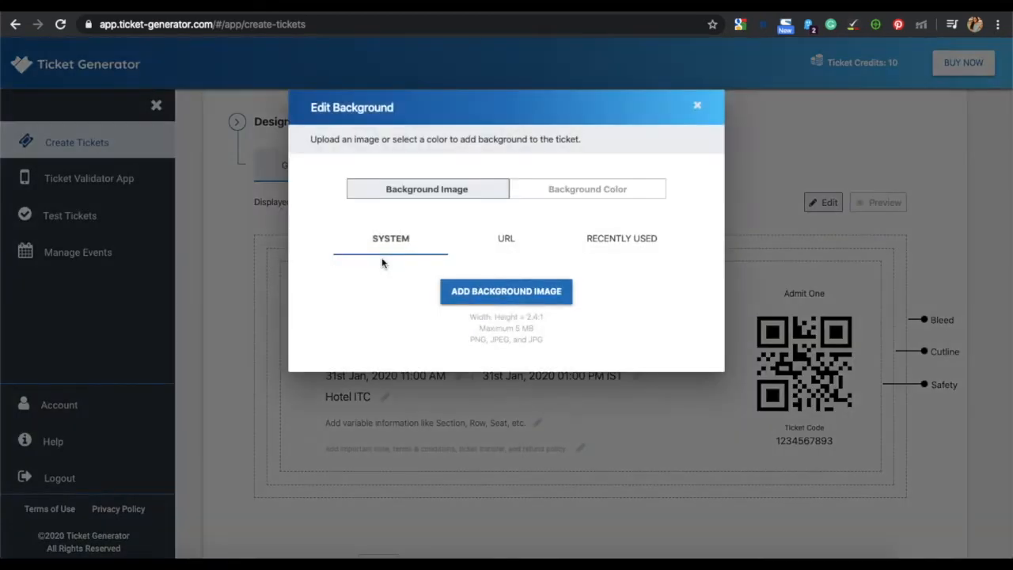
left_click(588, 189)
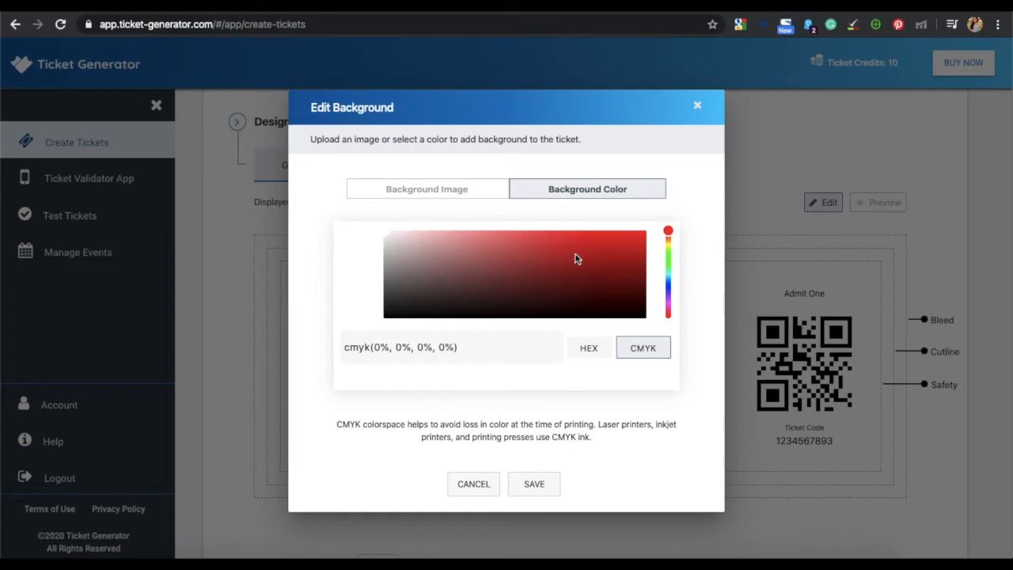
left_click(589, 348)
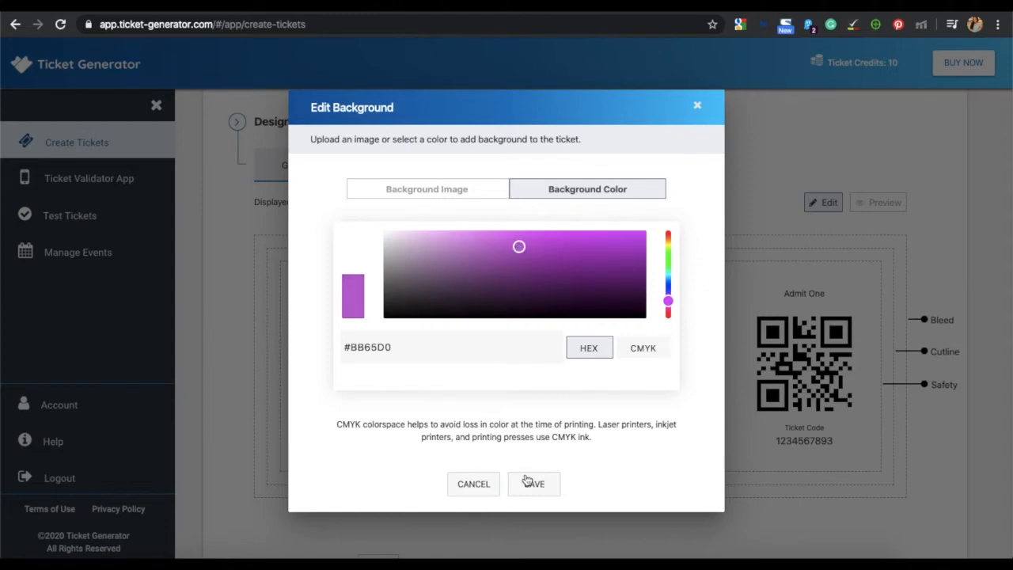
left_click(427, 188)
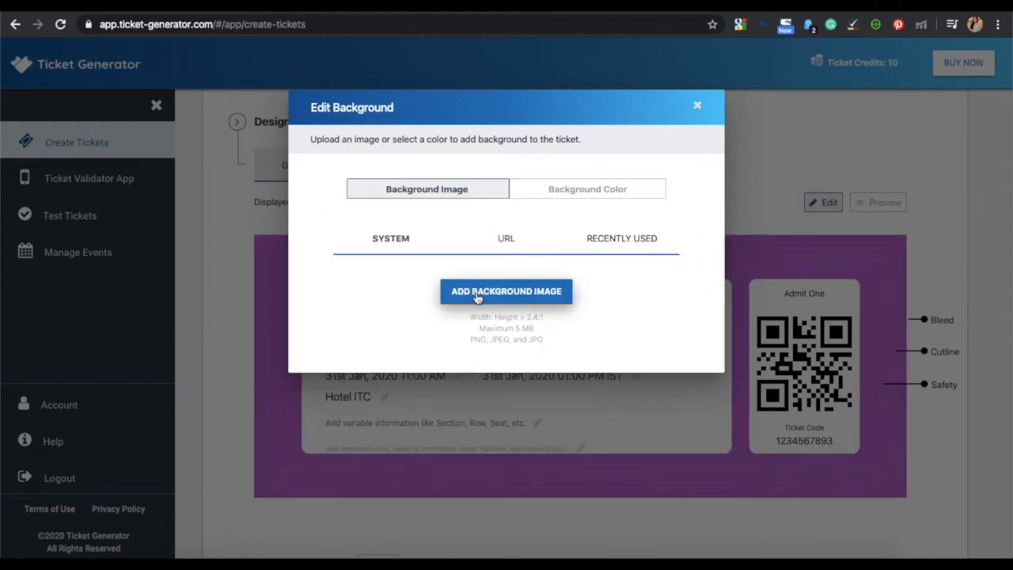
- Replace the colour with the unsplash geometric triangles photo as the background image
left_click(507, 291)
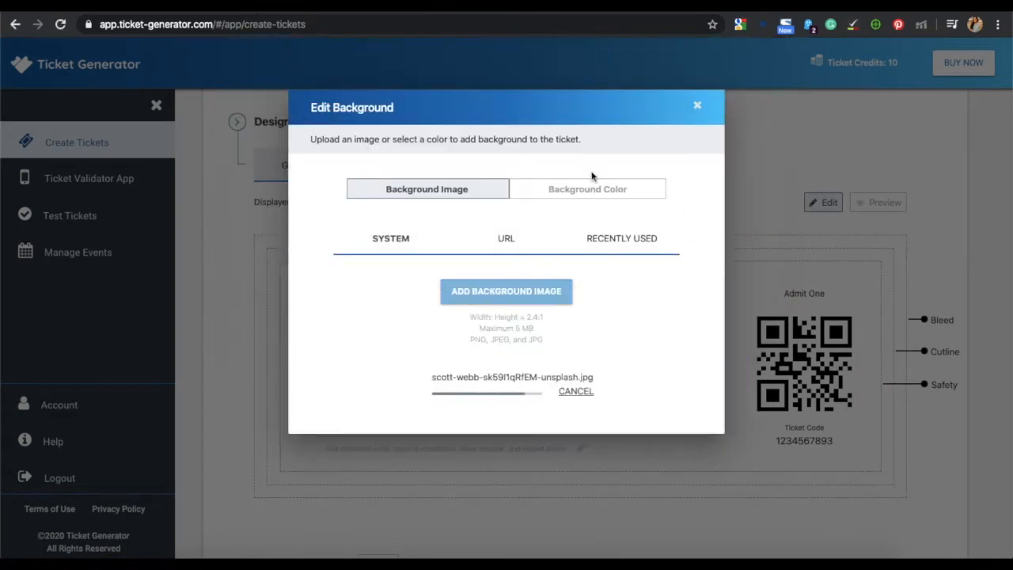
left_click(696, 105)
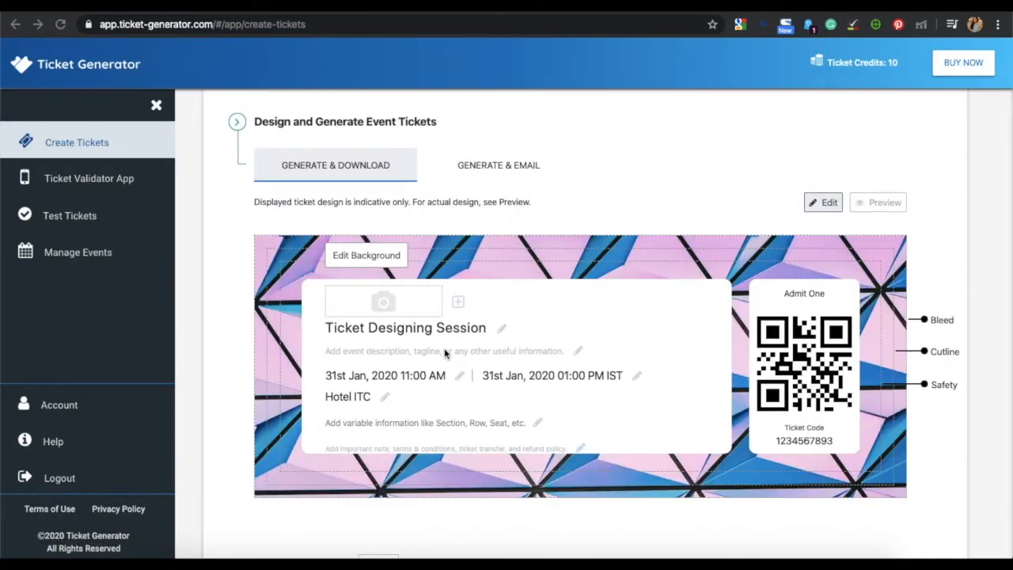
mouse_move(374, 290)
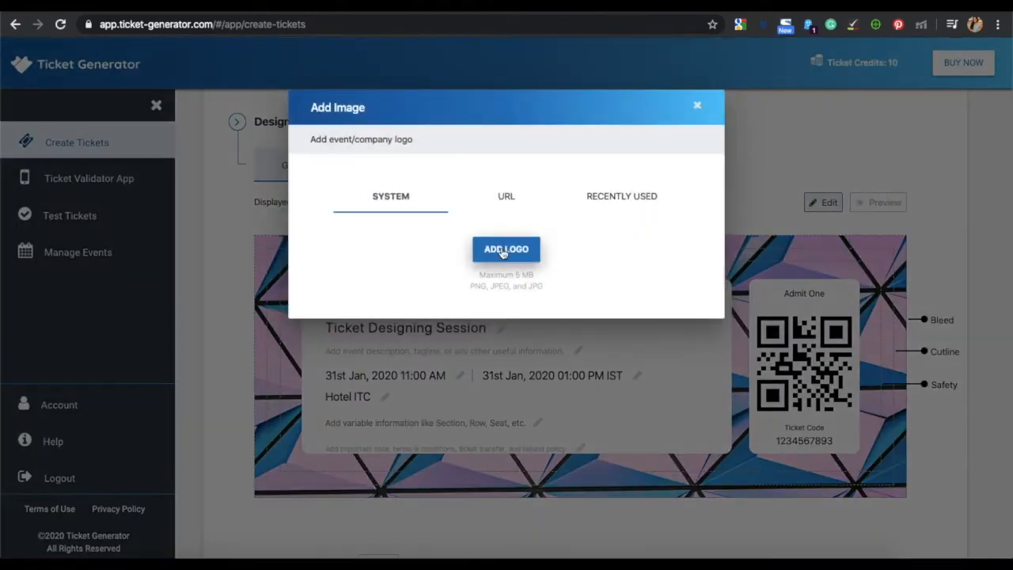
- Add brush.png as the ticket logo above the event name
left_click(507, 196)
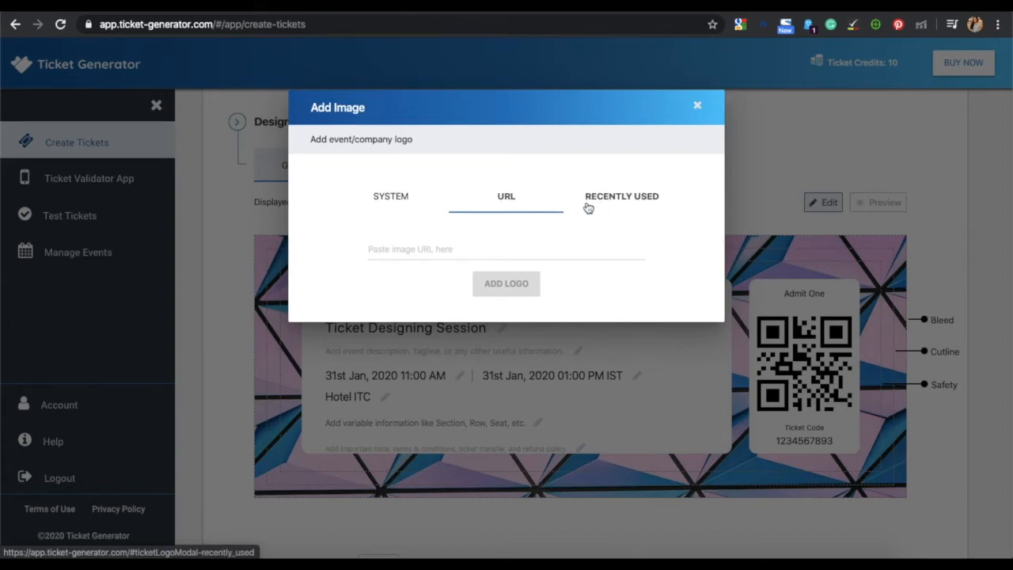
left_click(620, 196)
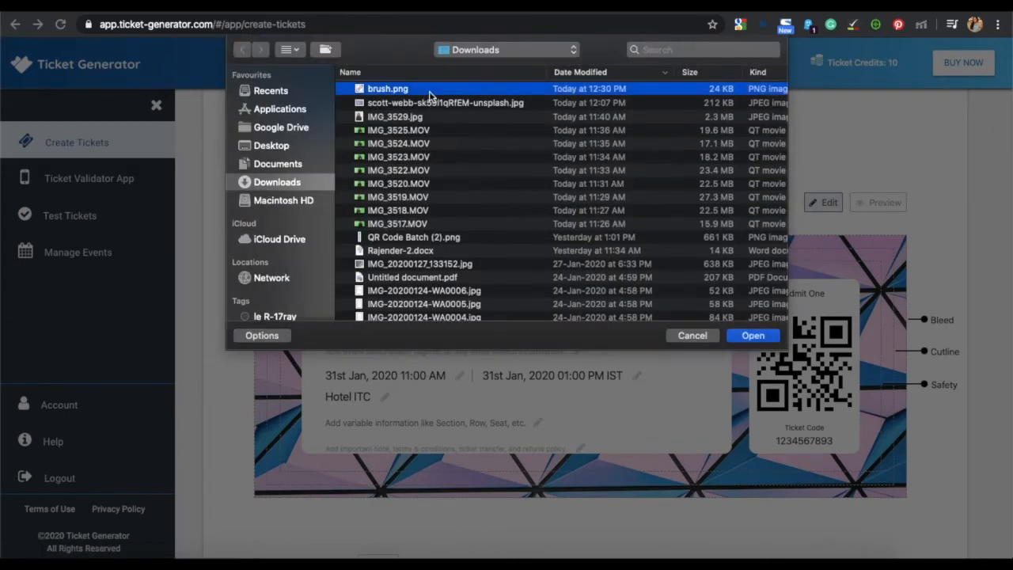
left_click(692, 335)
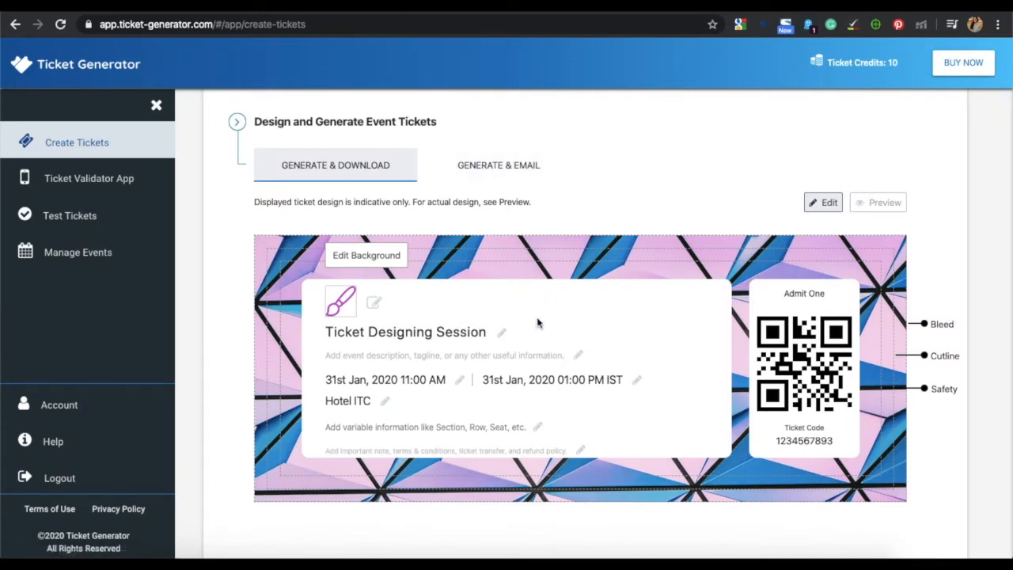
mouse_move(564, 355)
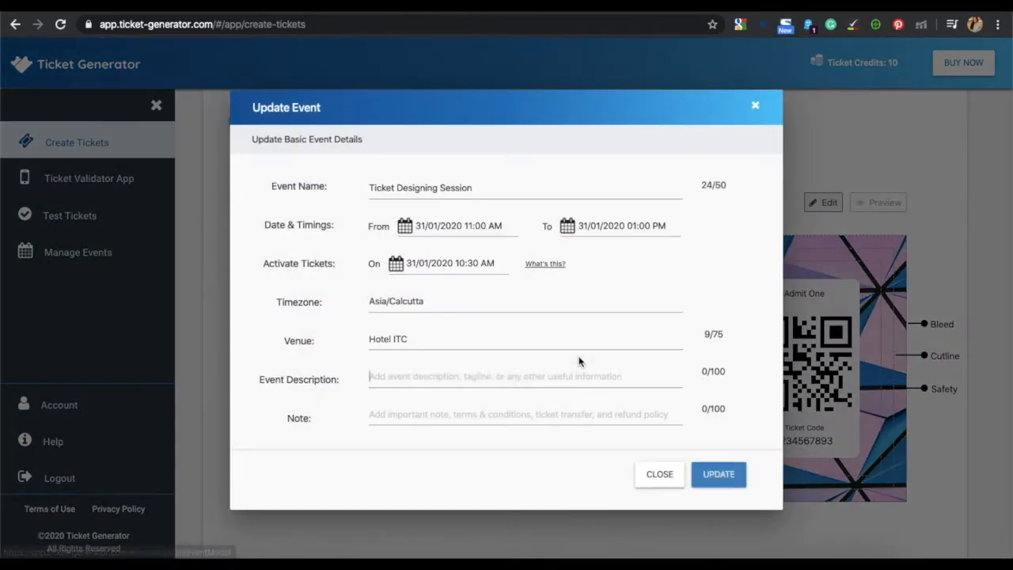
- Set the event description to 'Learn how to design event tickets easily without any designing software.' and update
type("Learn how to design event tickets easily without any designing software.")
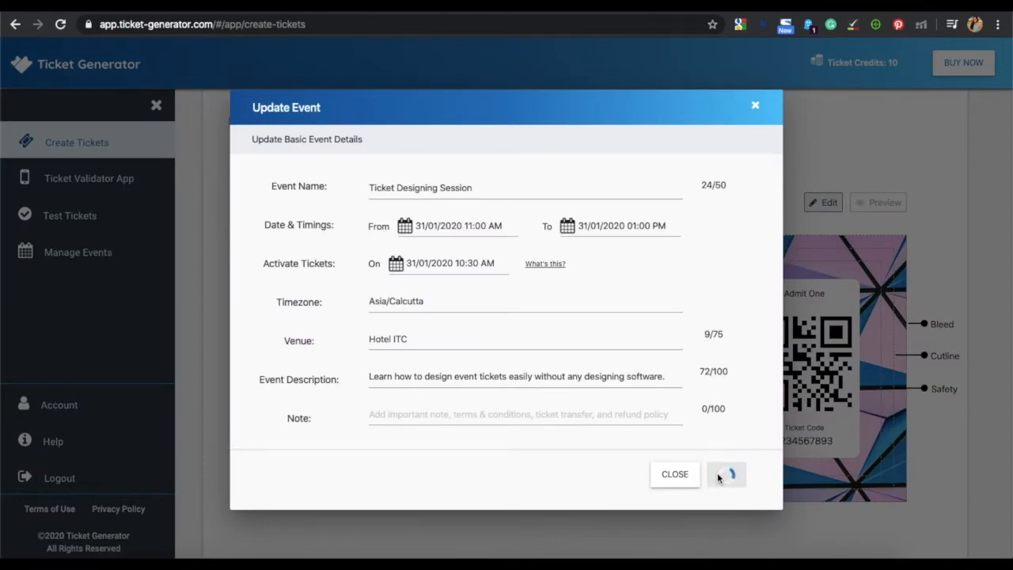
left_click(725, 475)
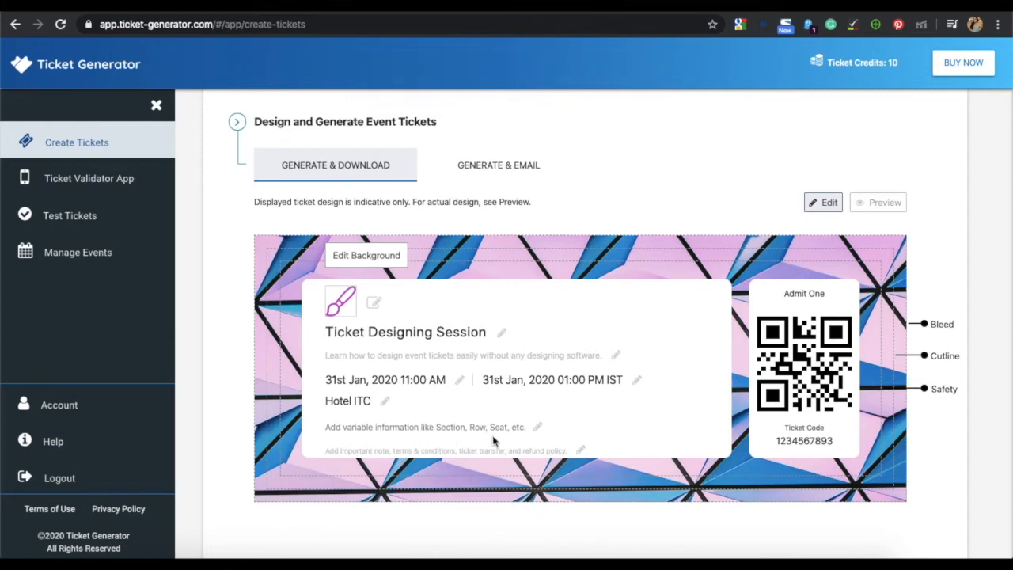
mouse_move(521, 445)
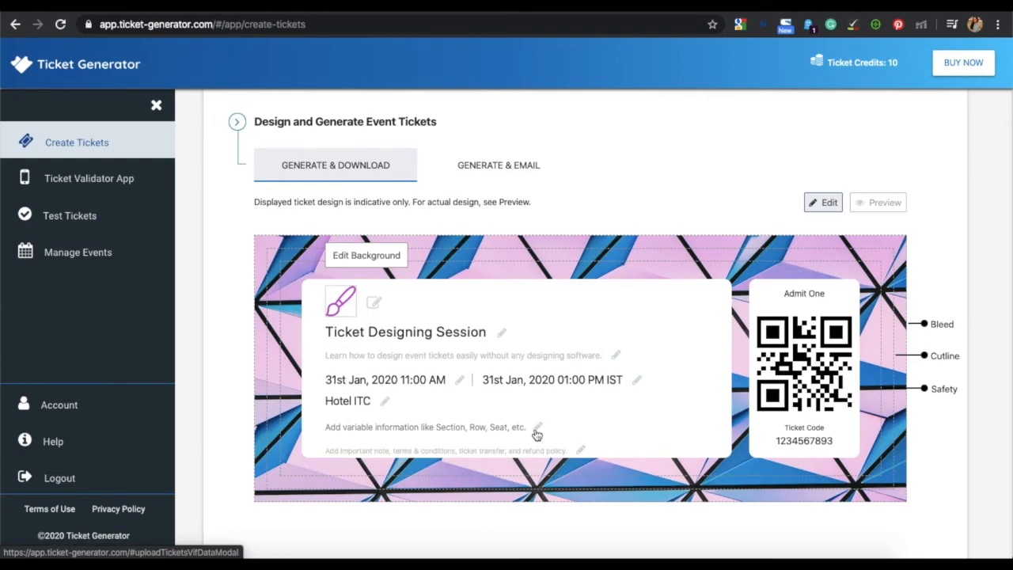
- Upload the seat spreadsheet as variable information (Seat 1, Row A, Gold, $100, Theatre 1)
left_click(538, 427)
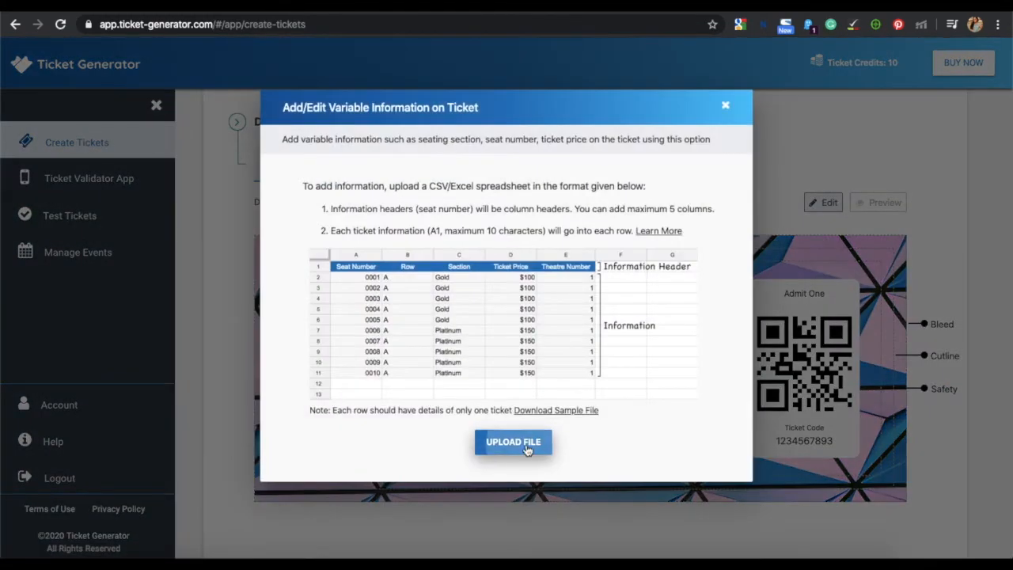
left_click(513, 442)
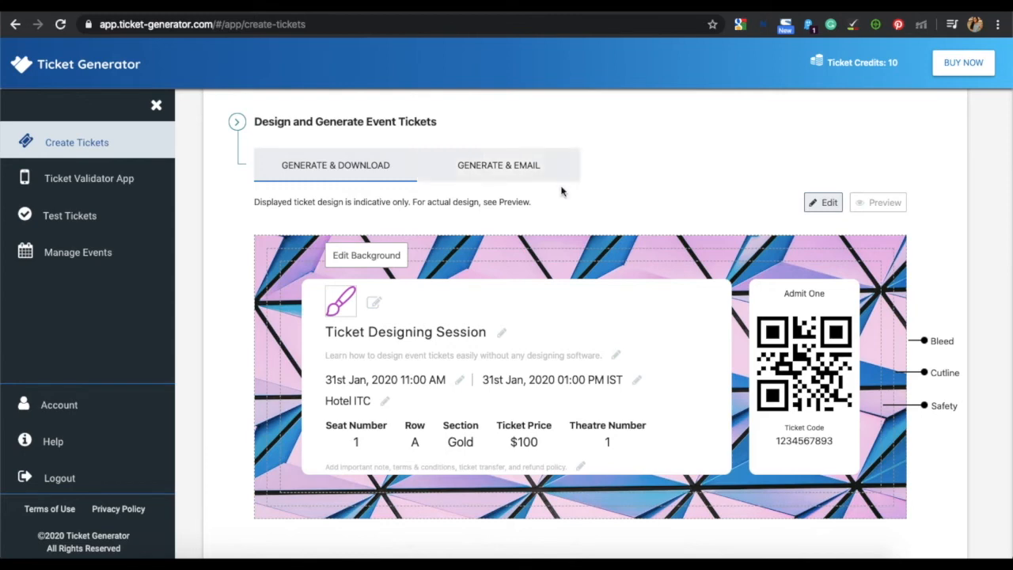
- Add the no-refunds note to the event and update it
scroll("down", 3)
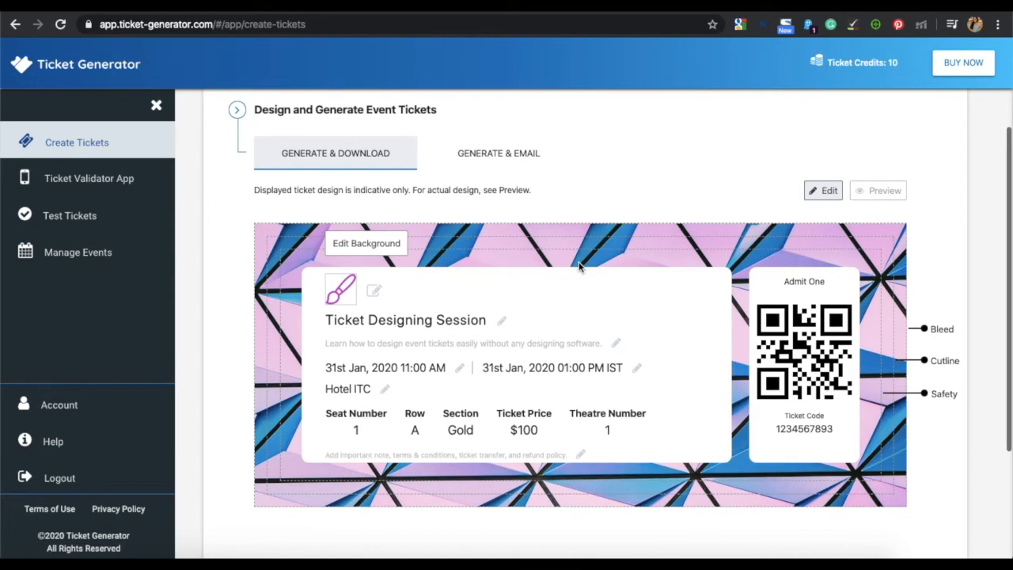
mouse_move(510, 466)
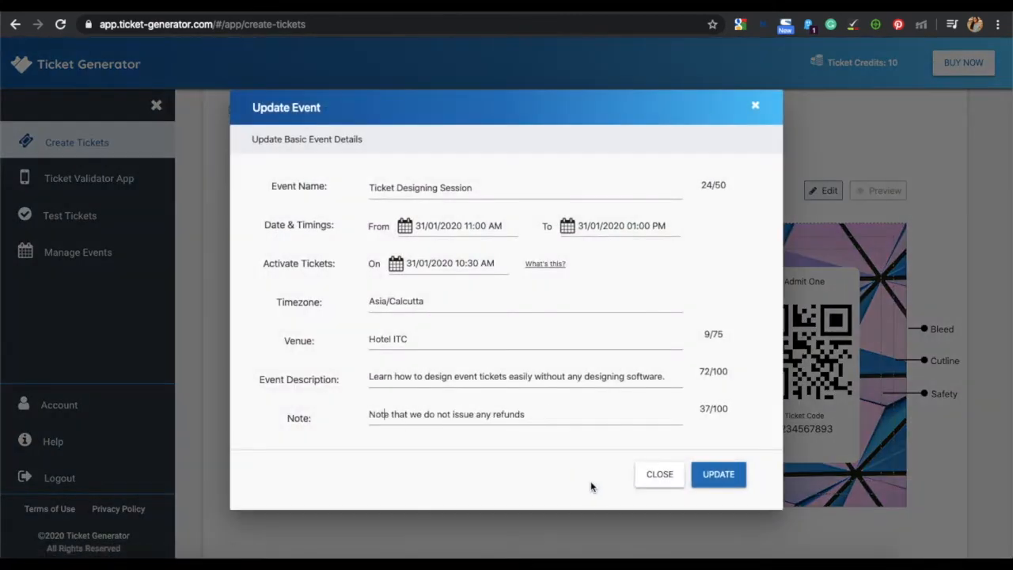
left_click(717, 473)
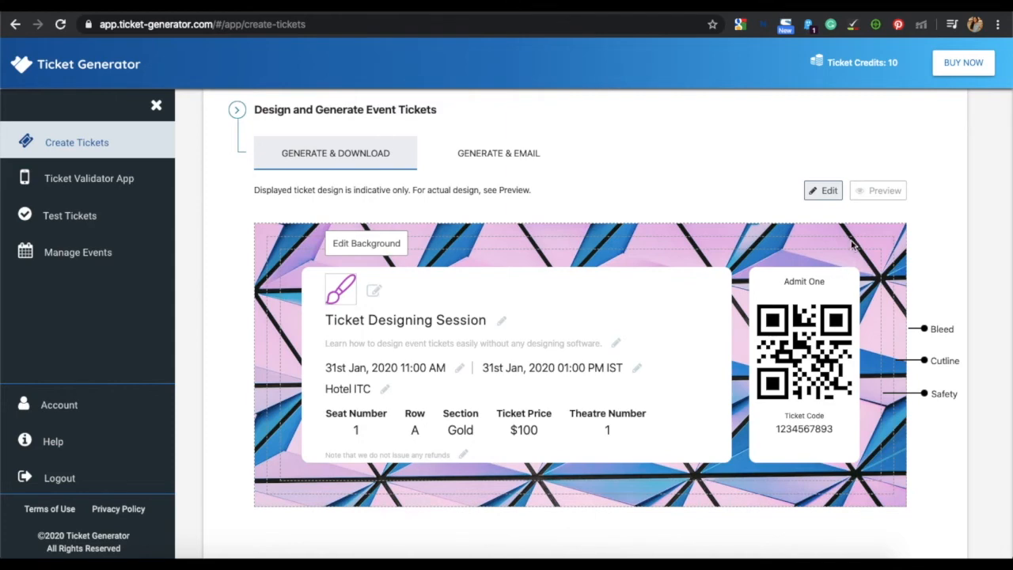
- Preview the finished ticket and check Number of Tickets reads 10
left_click(878, 190)
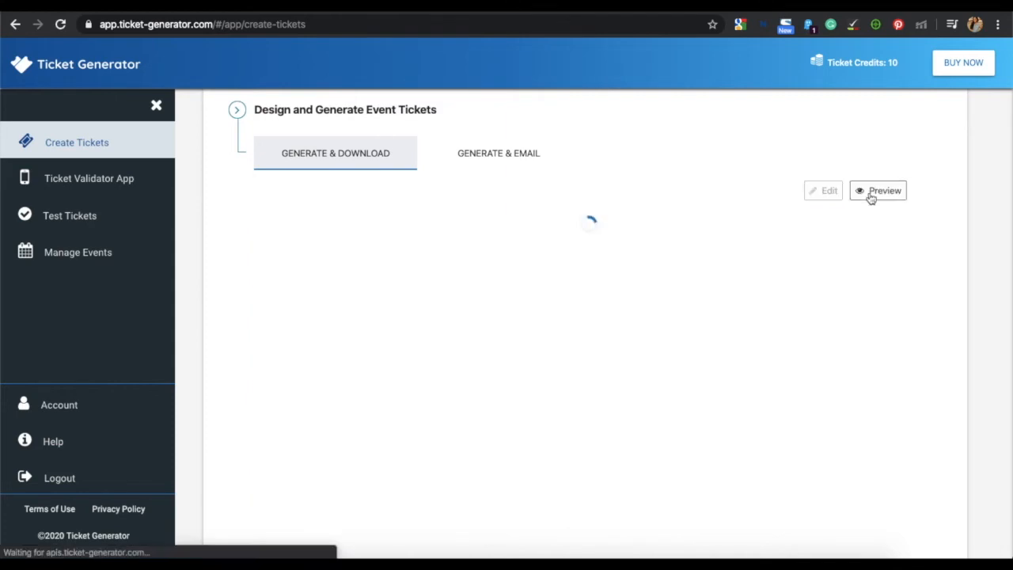
left_click(877, 190)
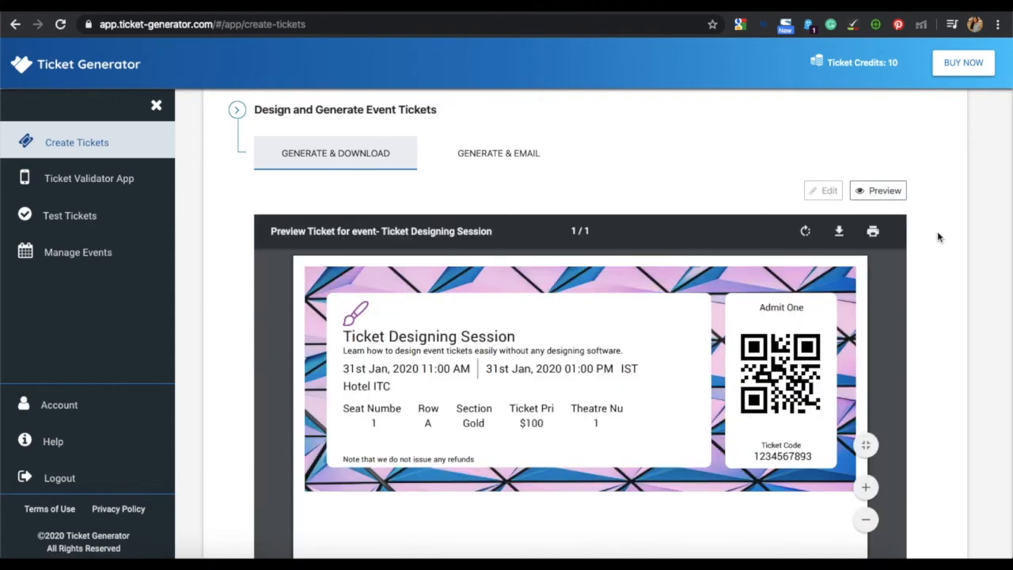
scroll("down", 3)
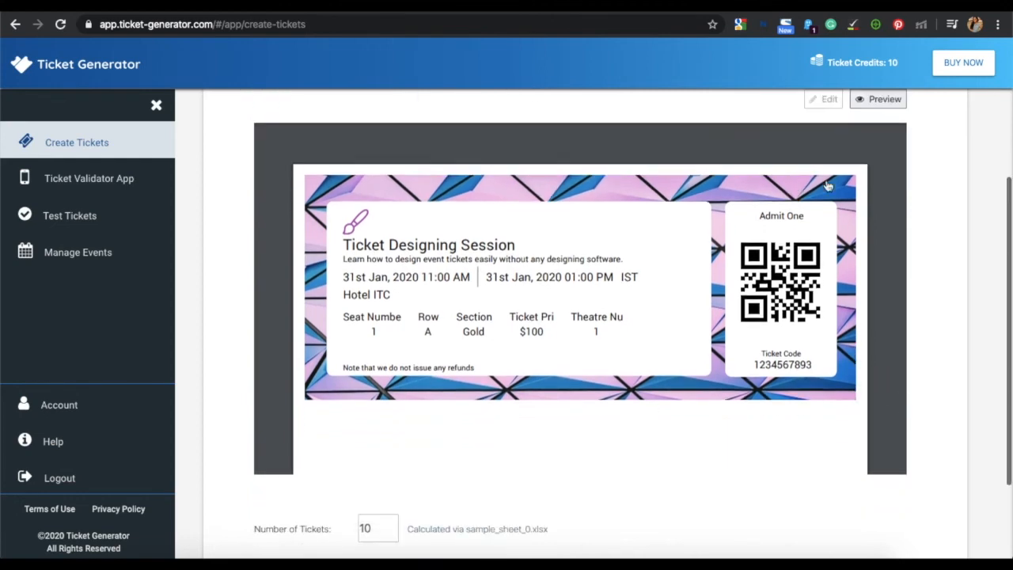
scroll("down", 3)
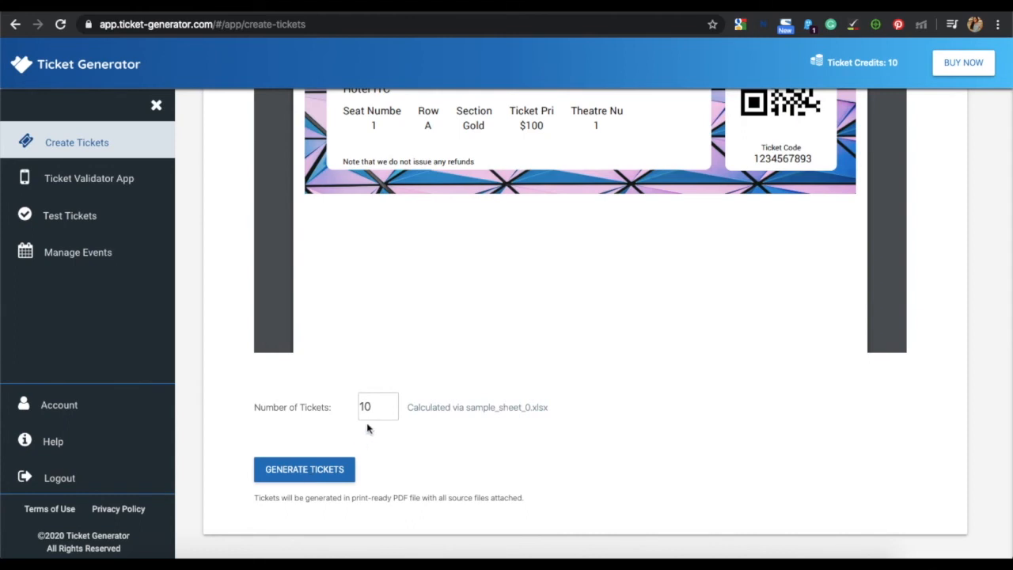
mouse_move(383, 429)
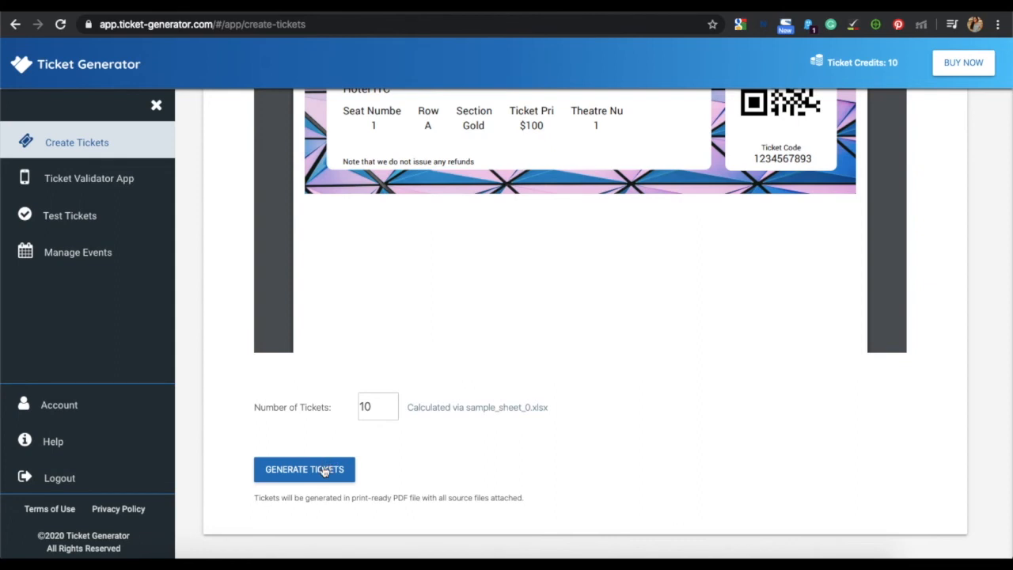
- Confirm responsibility for the design and generate the 10 tickets
left_click(304, 469)
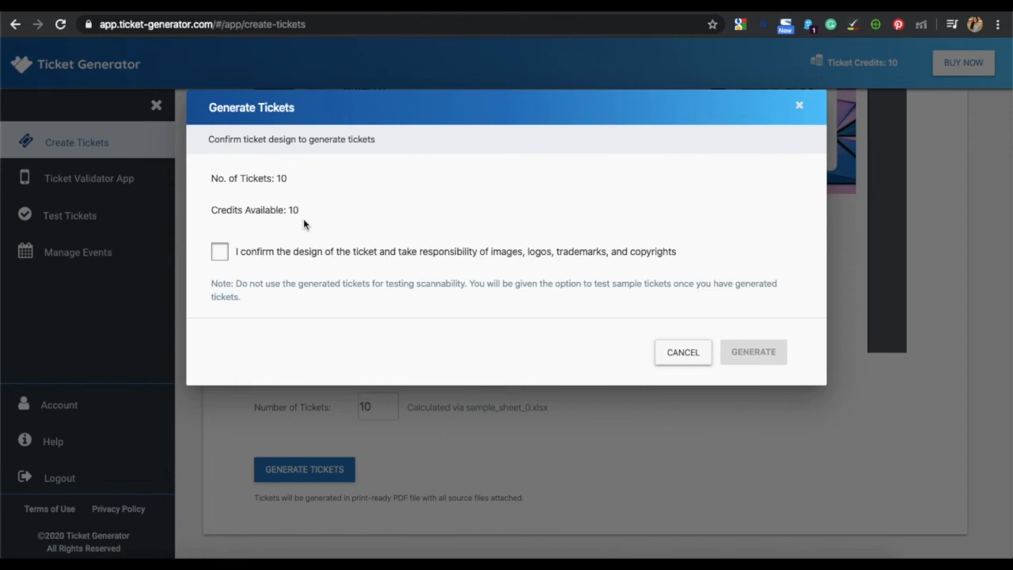
mouse_move(281, 238)
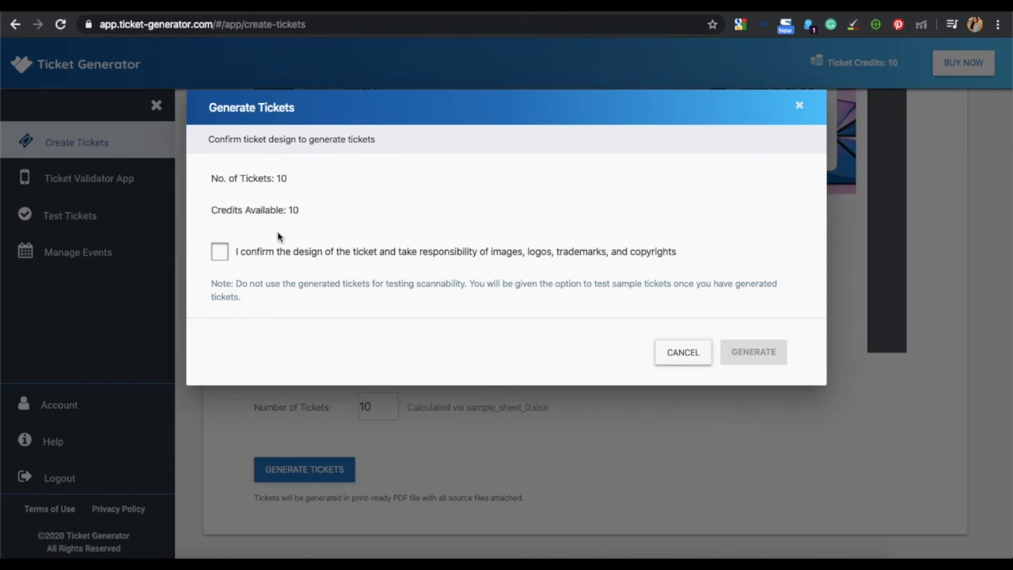
left_click(218, 250)
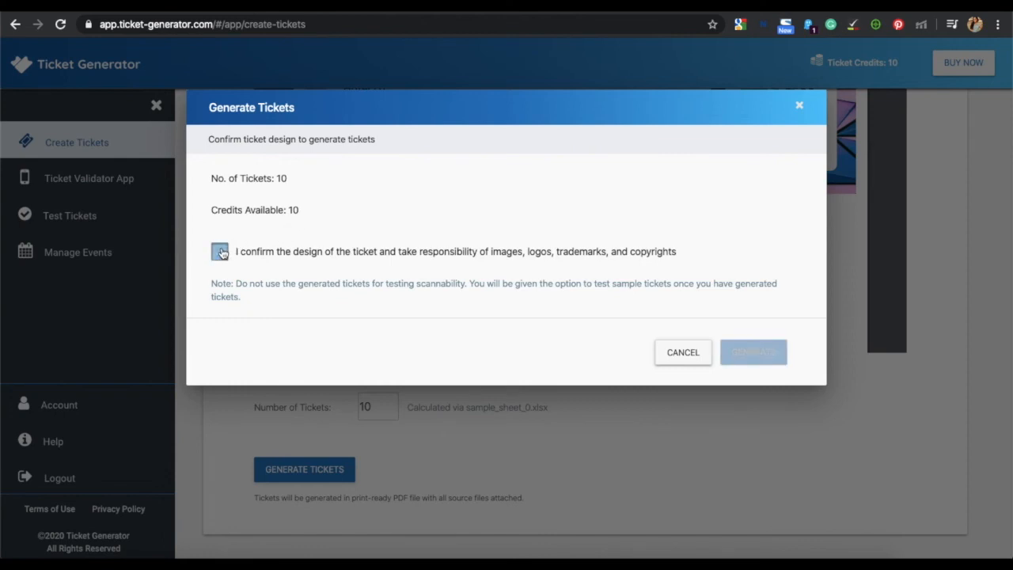
left_click(220, 252)
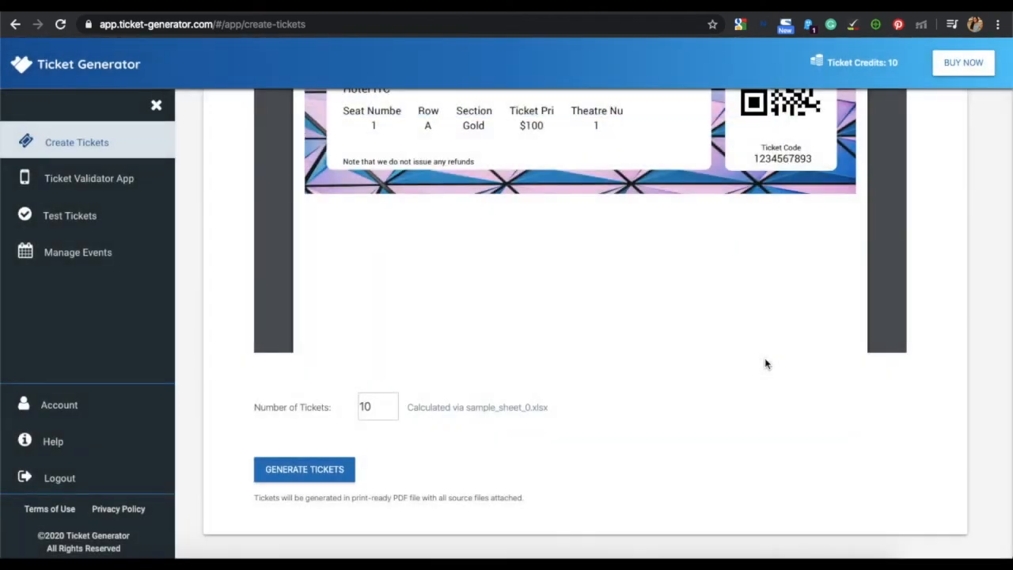
- Download the D_Batch 1 ticket zip from the order-complete email in Gmail
left_click(304, 469)
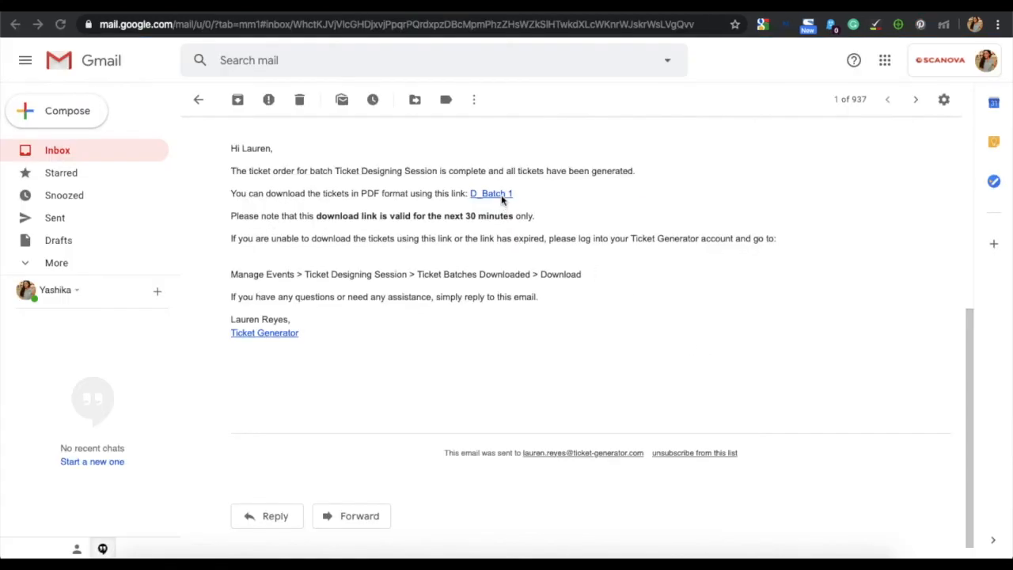
left_click(491, 193)
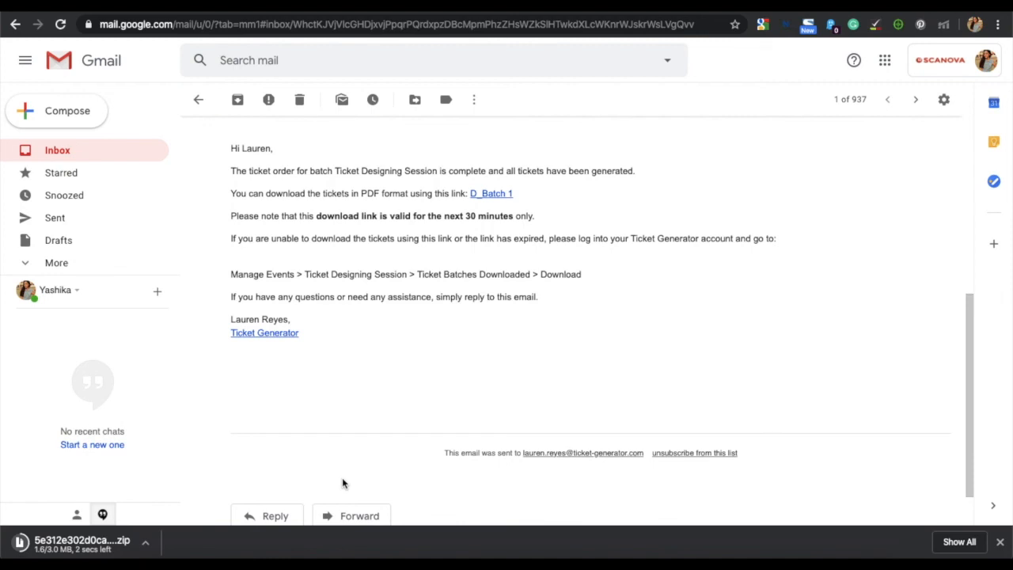